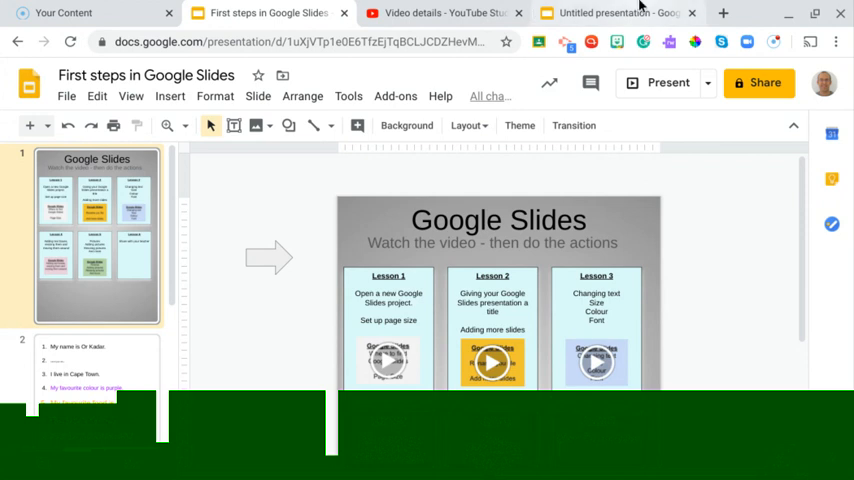
{"action": "mouse_move", "coordinate": [641, 8]}
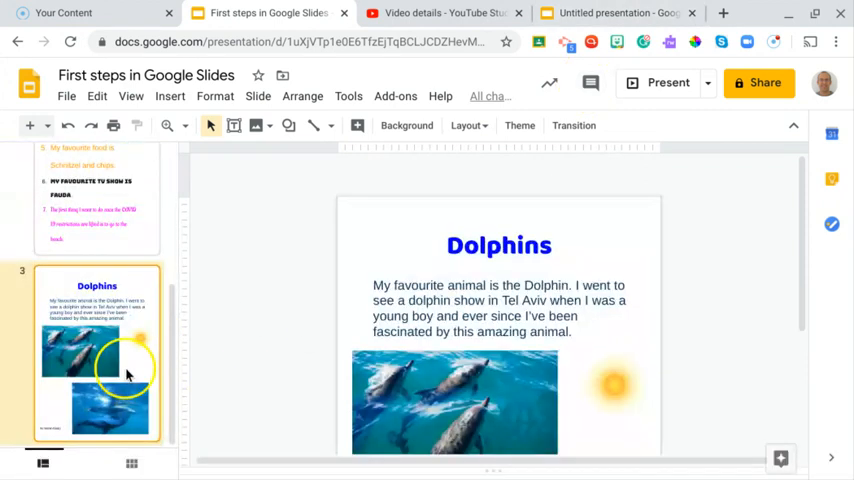
{"action": "mouse_move", "coordinate": [690, 276]}
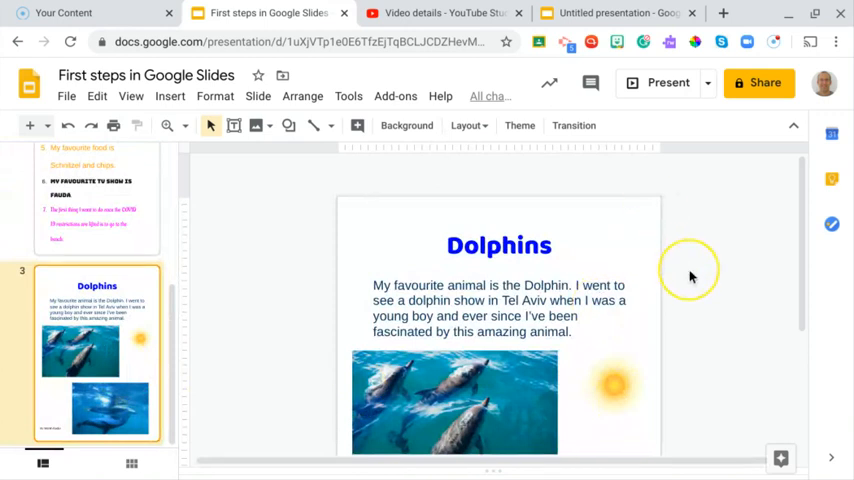
{"action": "mouse_move", "coordinate": [688, 298]}
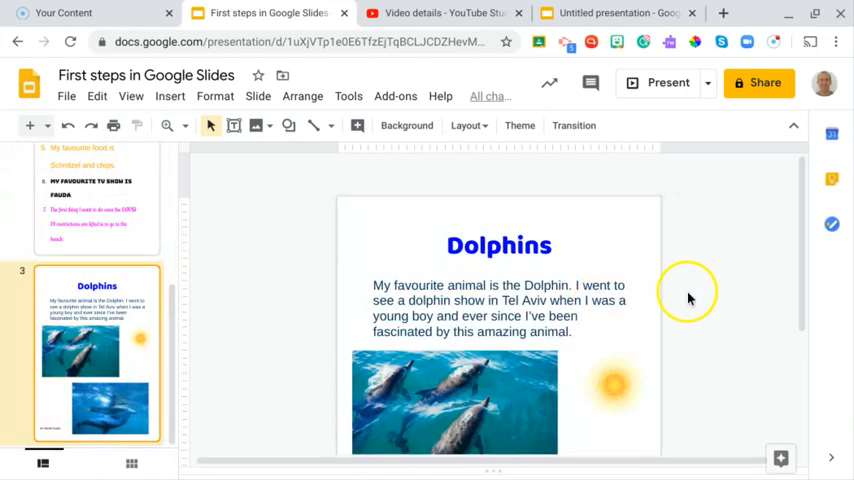
{"action": "mouse_move", "coordinate": [690, 312]}
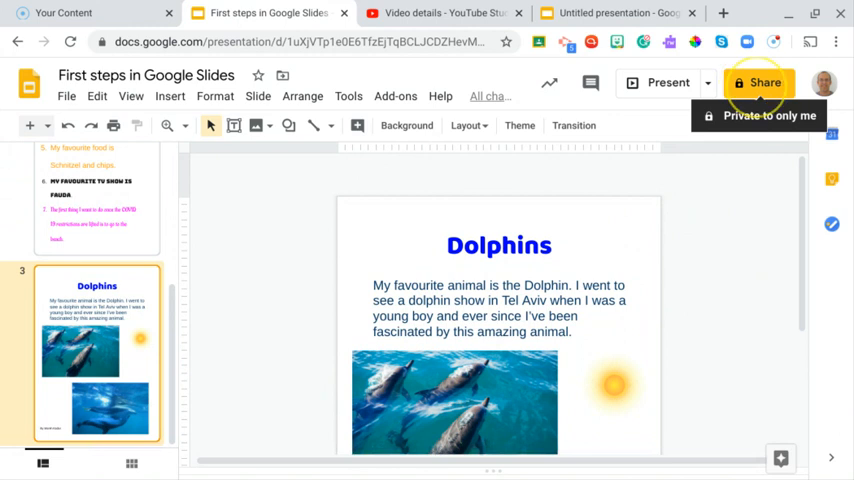
Step: Open sharing and add the two teachers and your own account as recipients
{"action": "left_click", "coordinate": [765, 82]}
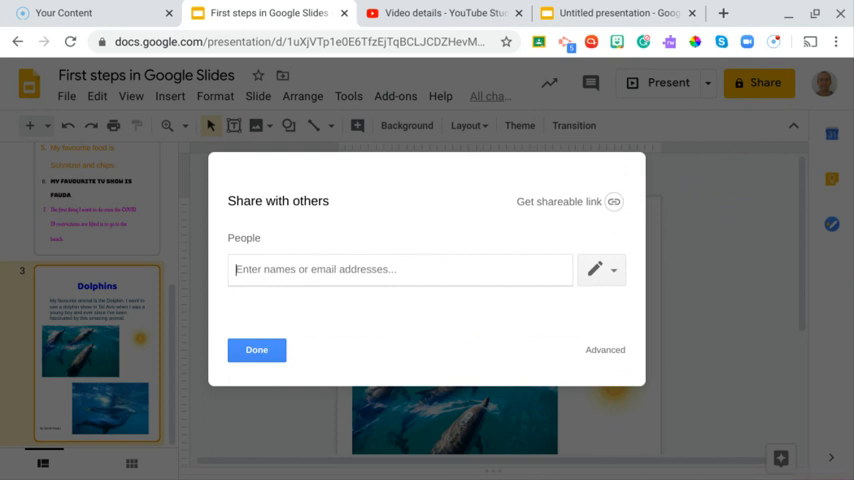
{"action": "type", "text": "a"}
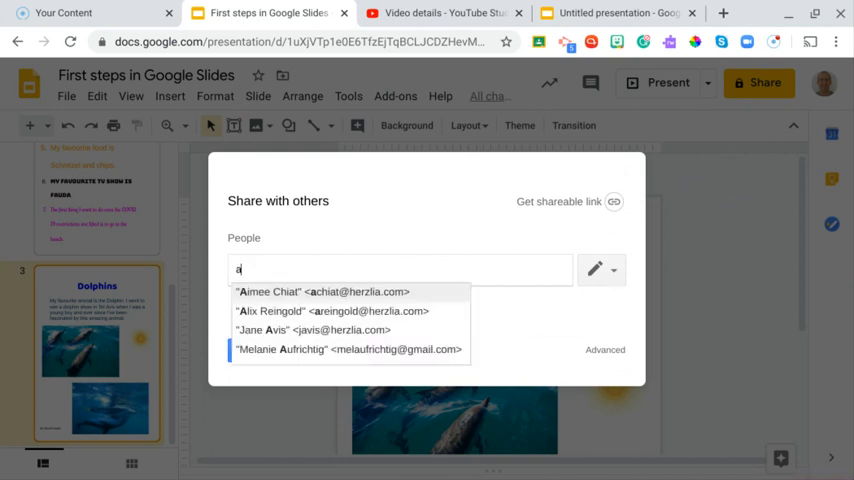
{"action": "type", "text": "r"}
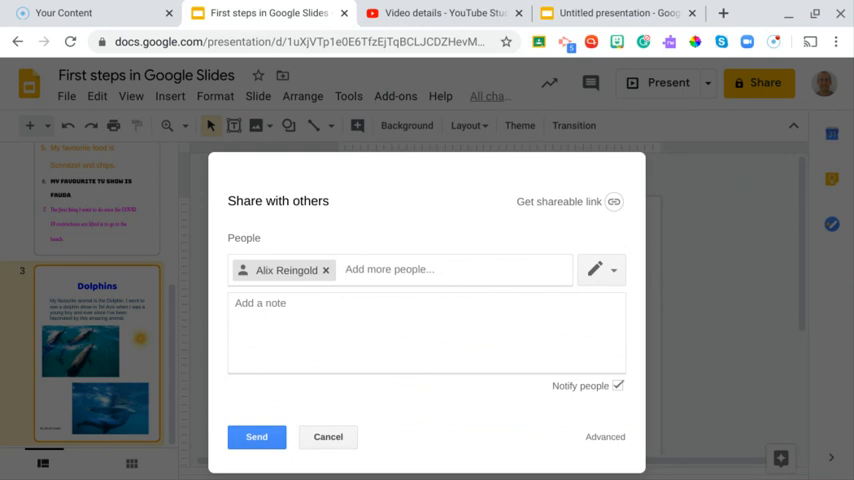
{"action": "type", "text": "ac"}
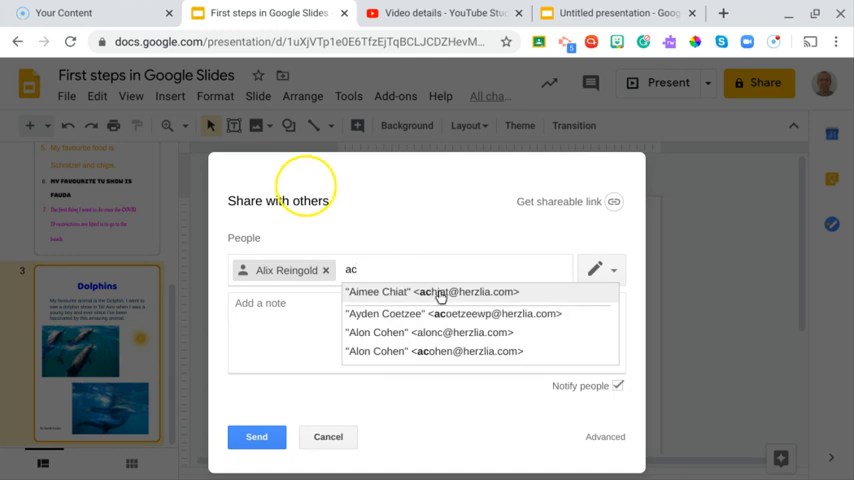
{"action": "left_click", "coordinate": [432, 291]}
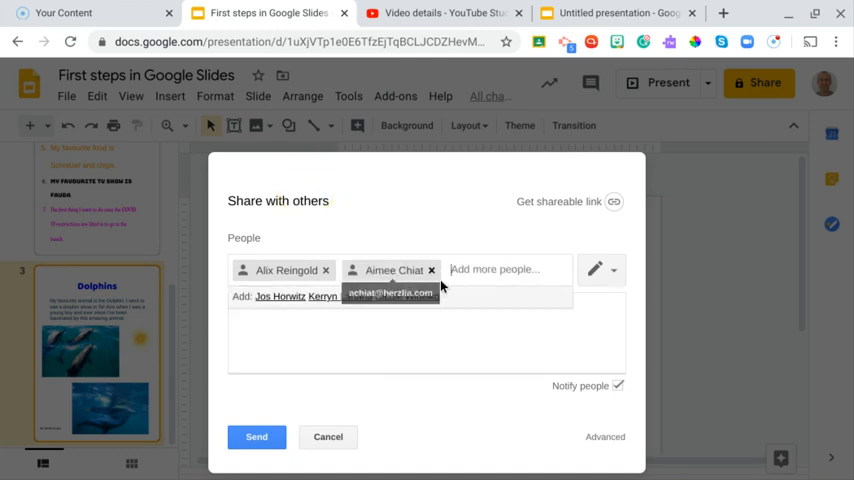
{"action": "type", "text": "ok"}
{"action": "left_click", "coordinate": [427, 332]}
{"action": "type", "text": "Have a"}
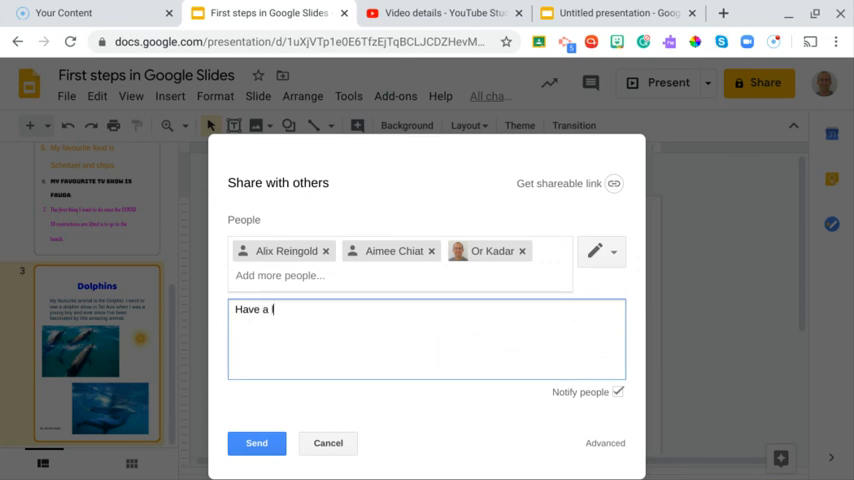
Step: Write the note 'look at my favourite animal page… really proud of it.' ending 'Regards,'
{"action": "type", "text": "look at my"}
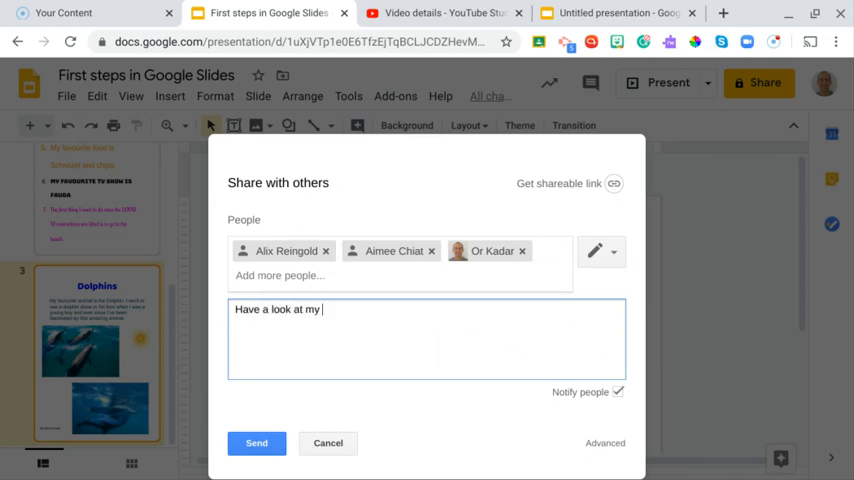
{"action": "type", "text": "favourite"}
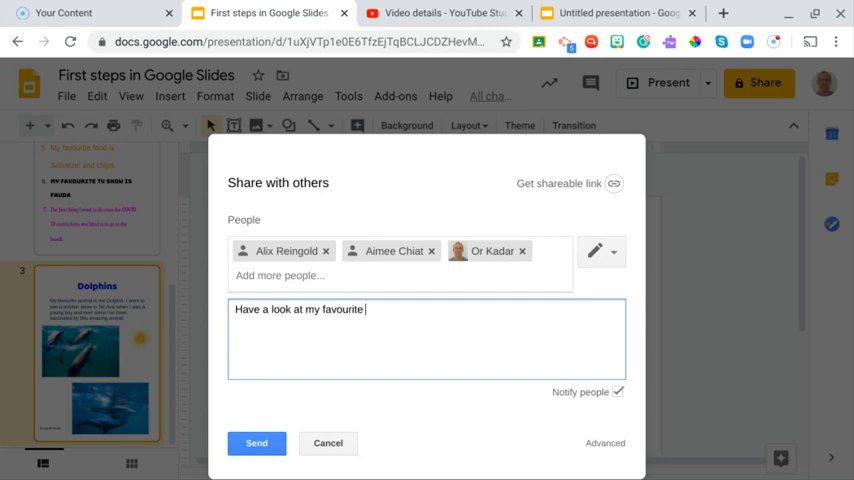
{"action": "type", "text": "animal page. I am"}
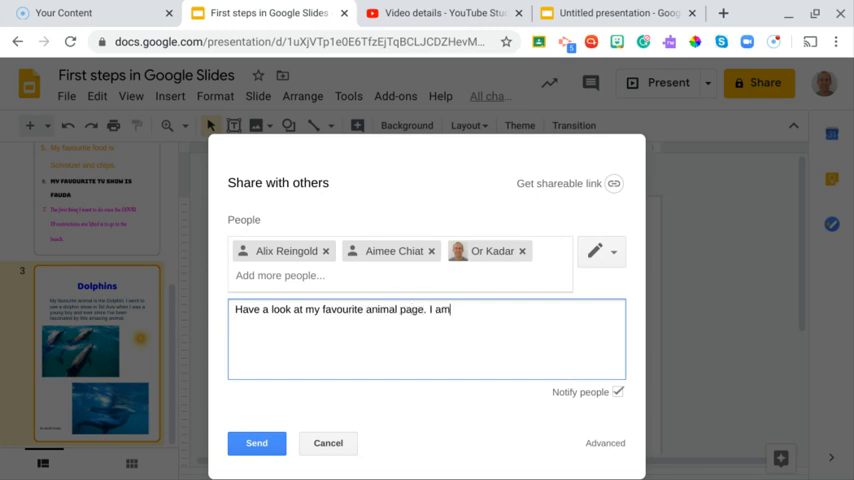
{"action": "type", "text": "really p"}
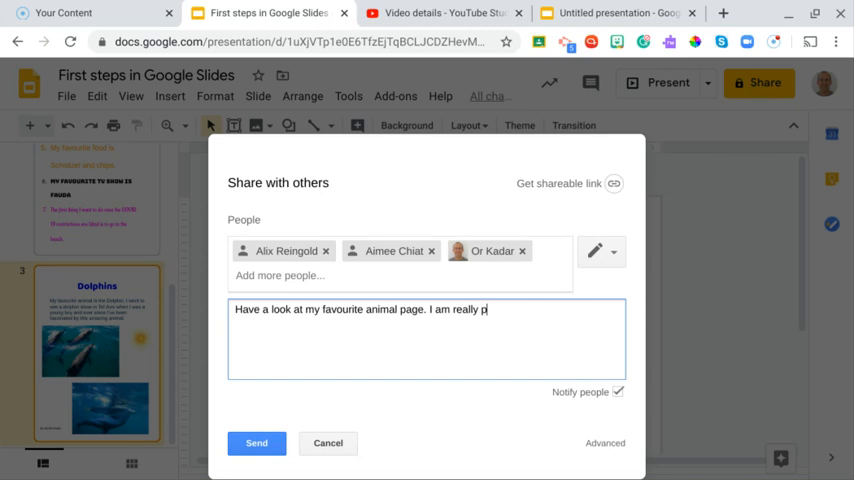
{"action": "type", "text": "roud of it."}
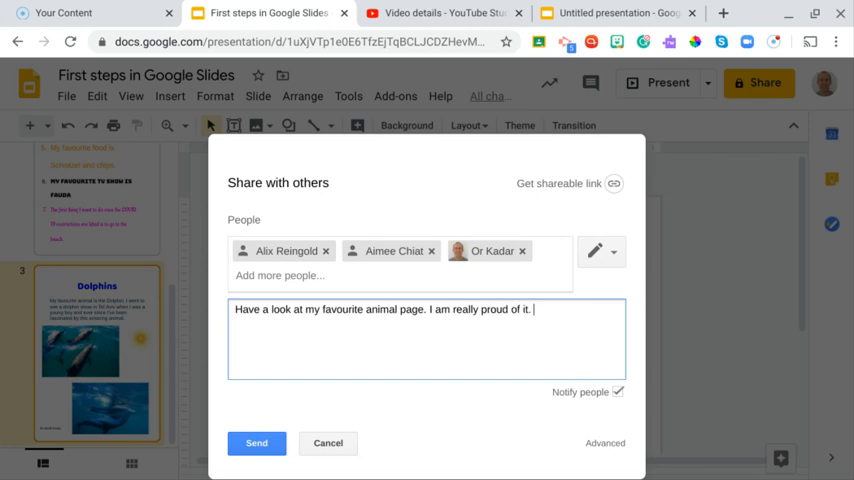
{"action": "type", "text": "Loo"}
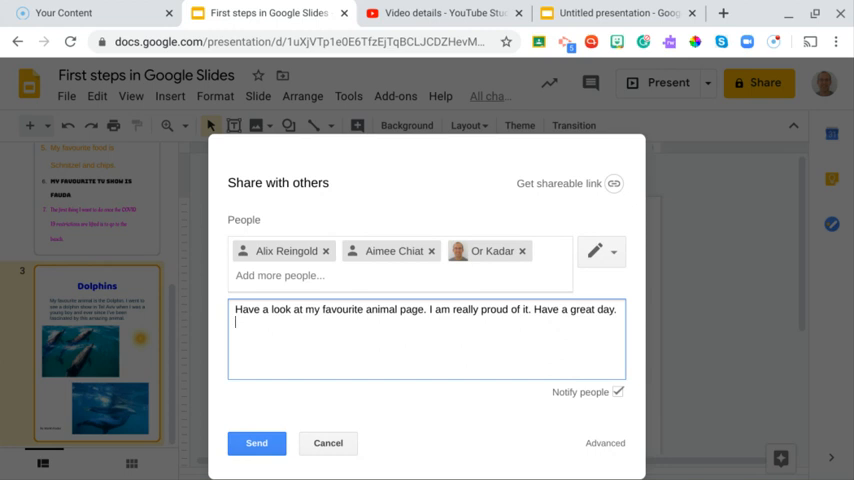
{"action": "type", "text": "Regards,"}
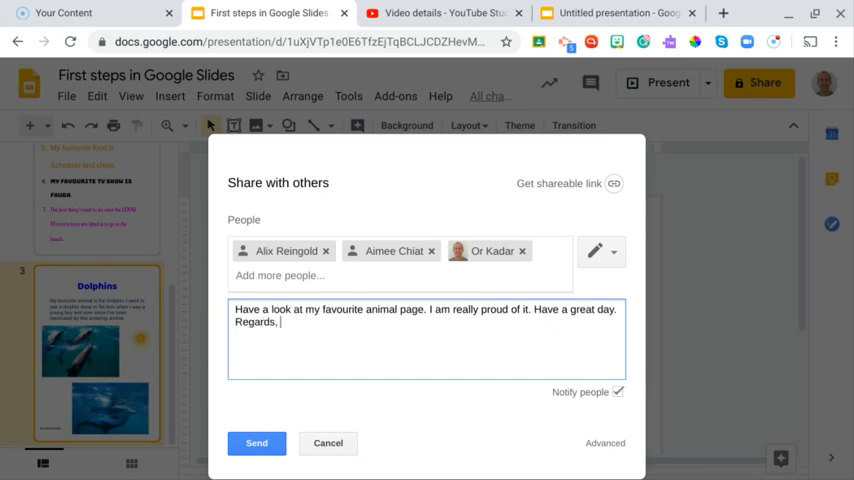
{"action": "type", "text": "Or"}
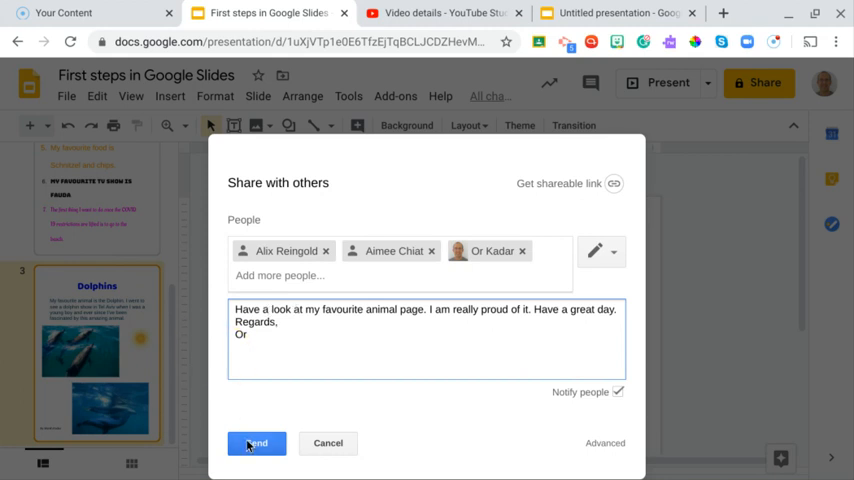
Step: Send the share invitation with the note to the three recipients
{"action": "left_click", "coordinate": [256, 443]}
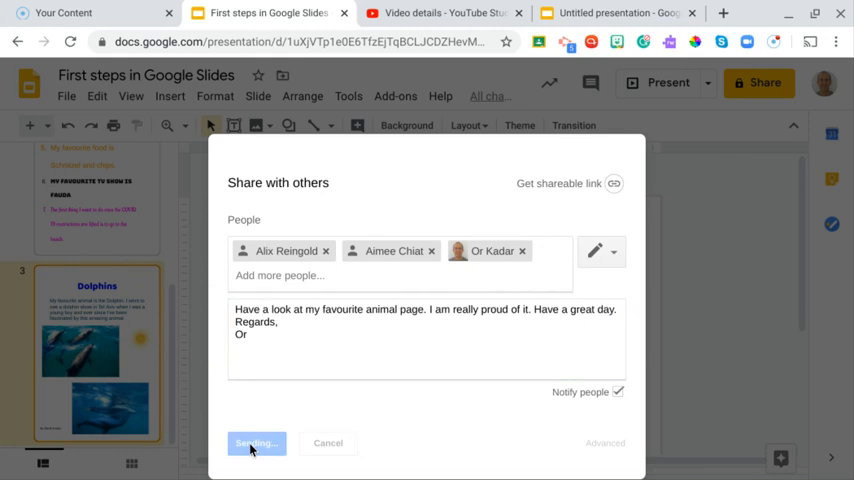
{"action": "left_click", "coordinate": [255, 443]}
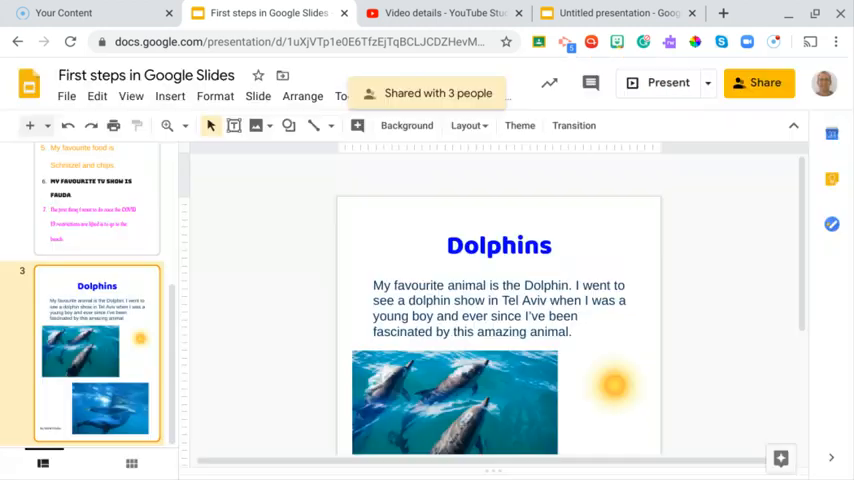
{"action": "mouse_move", "coordinate": [716, 108]}
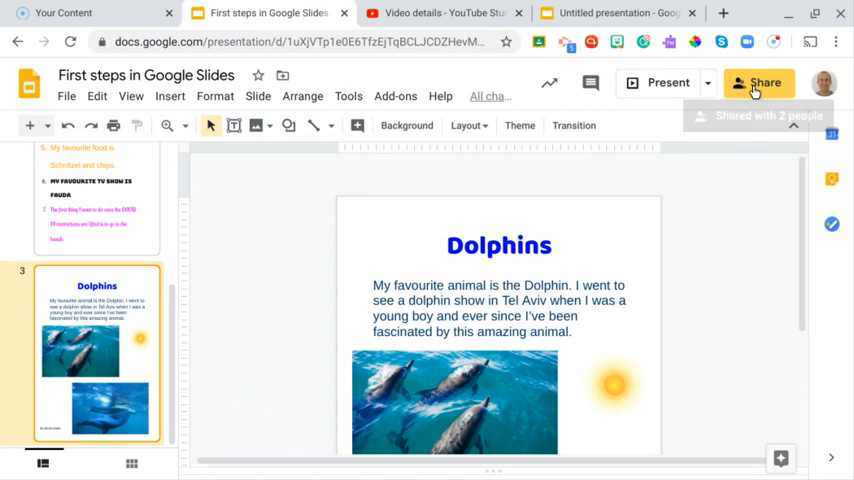
{"action": "left_click", "coordinate": [764, 82]}
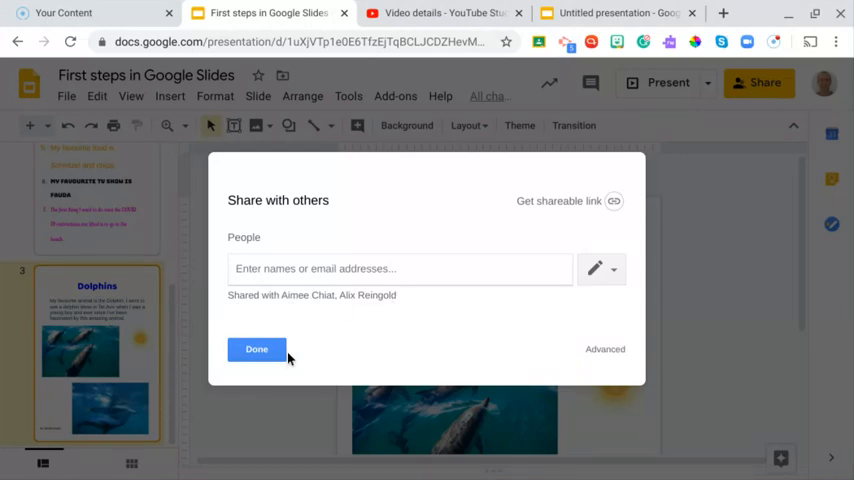
{"action": "left_click", "coordinate": [256, 349]}
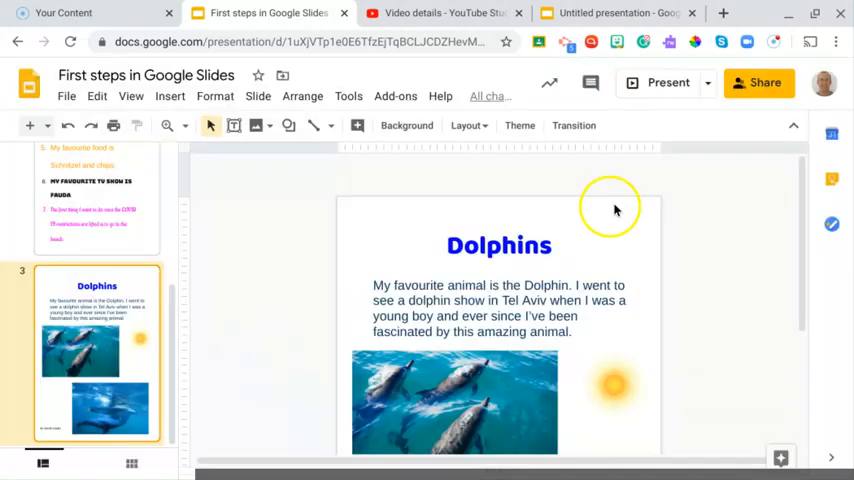